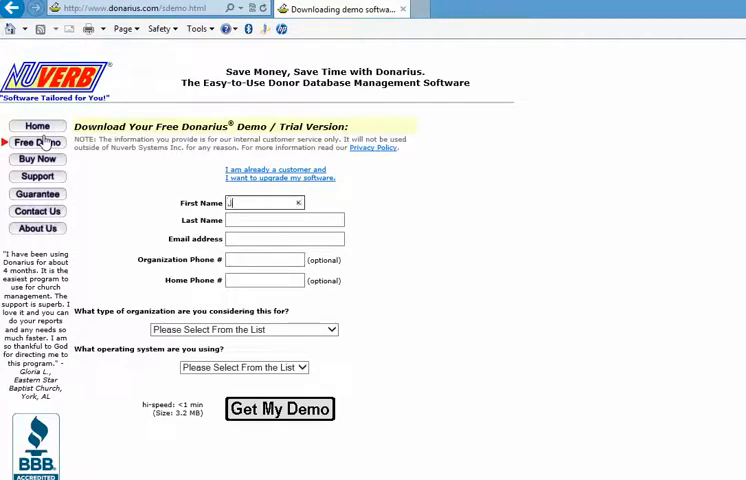
Fill in first name John, last name Doe, email and home phone on the demo form.
type("ohn")
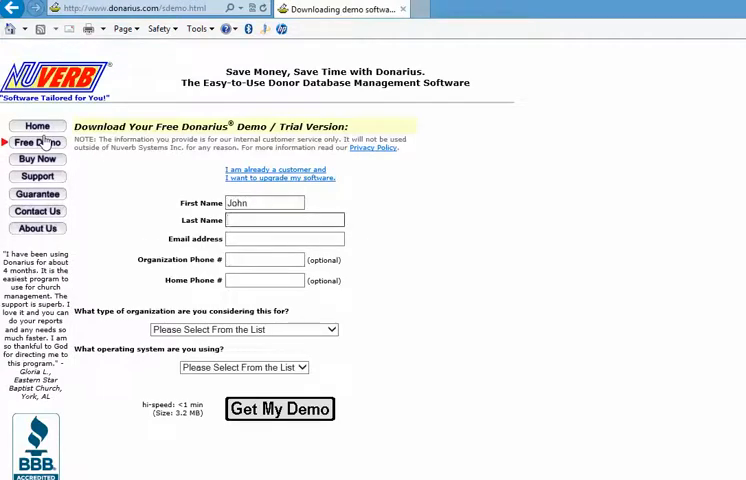
type("Doe")
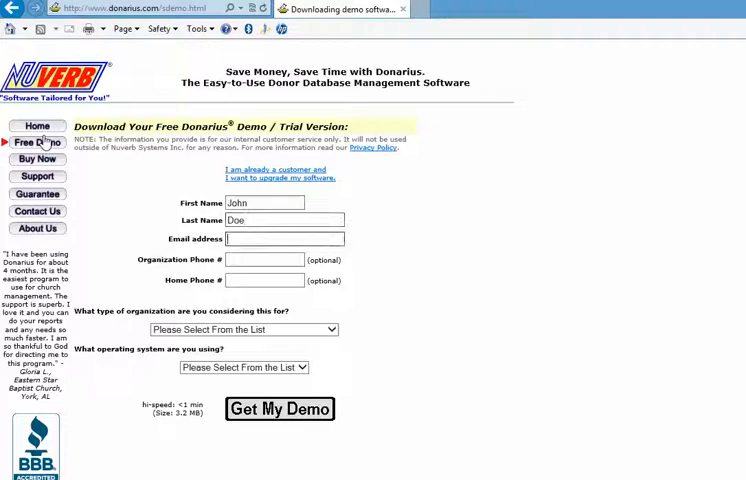
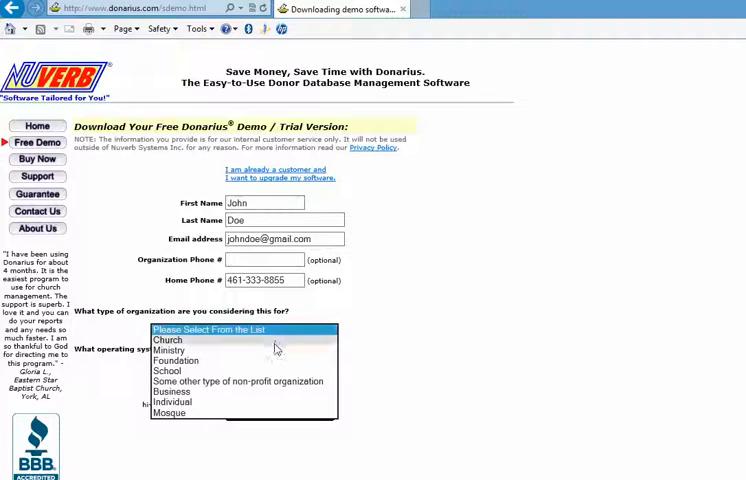
Choose Church as organization type and Windows 8 as operating system.
left_click(167, 339)
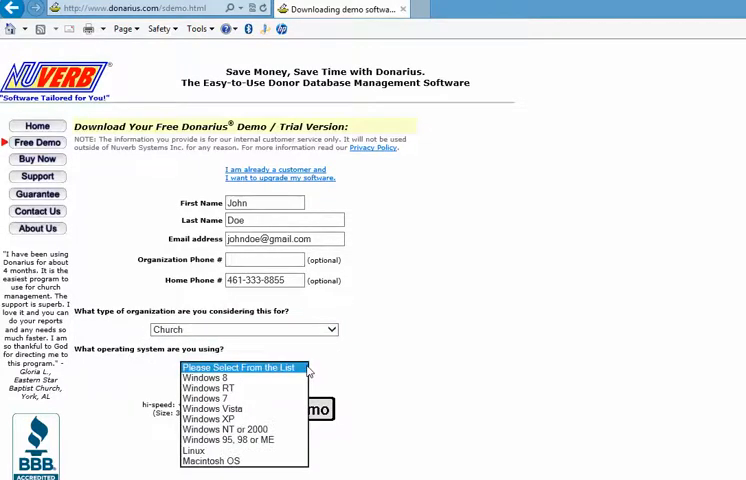
left_click(209, 378)
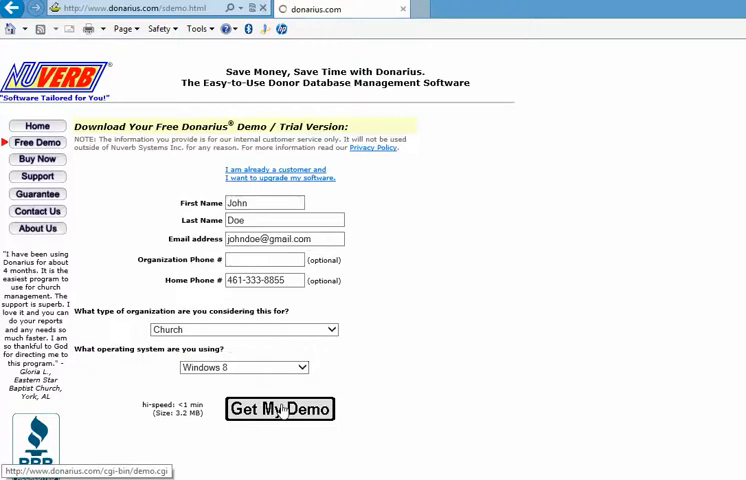
Submit the demo request, download the Donarius setup and run it.
left_click(280, 408)
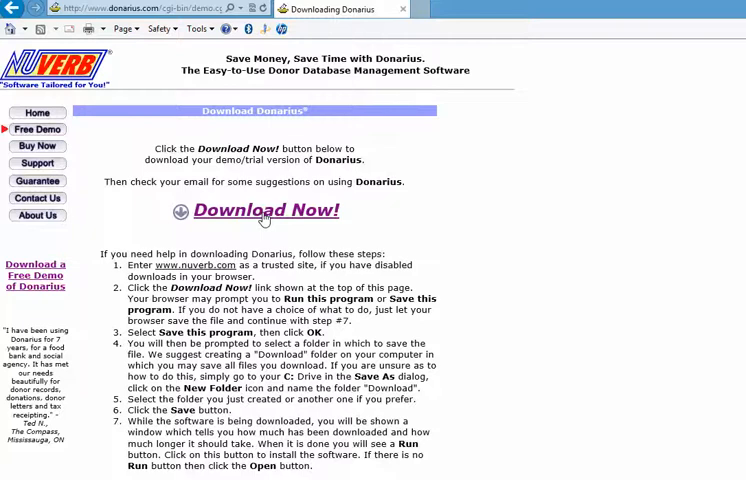
left_click(266, 210)
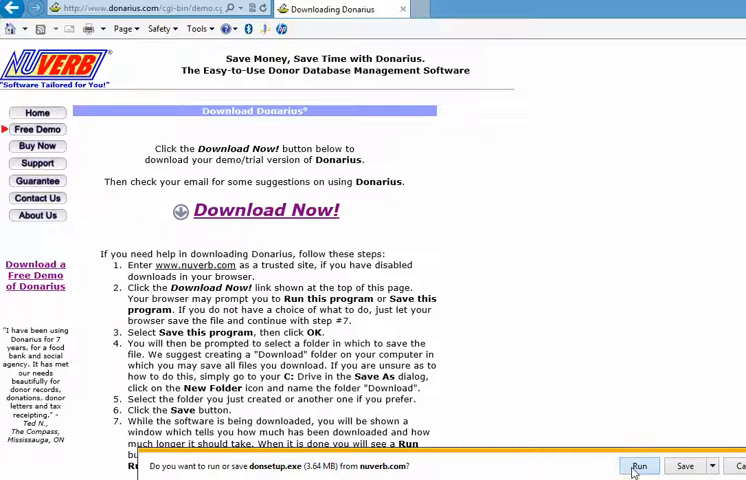
left_click(639, 466)
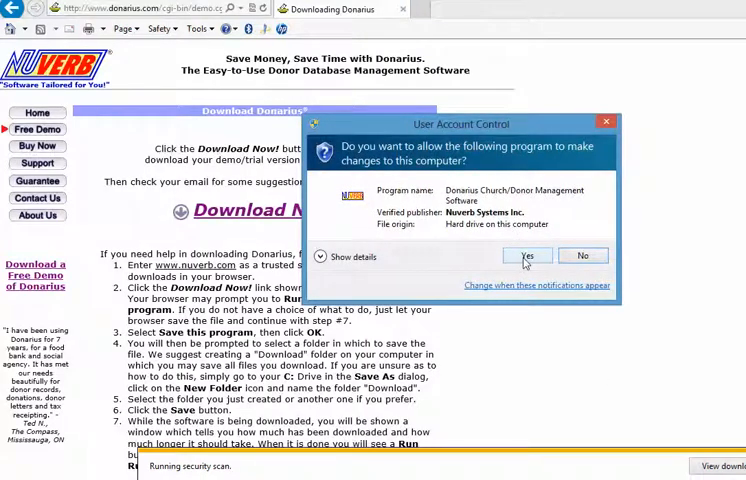
Allow the installer, accept the license and install as Single User or Server.
left_click(527, 256)
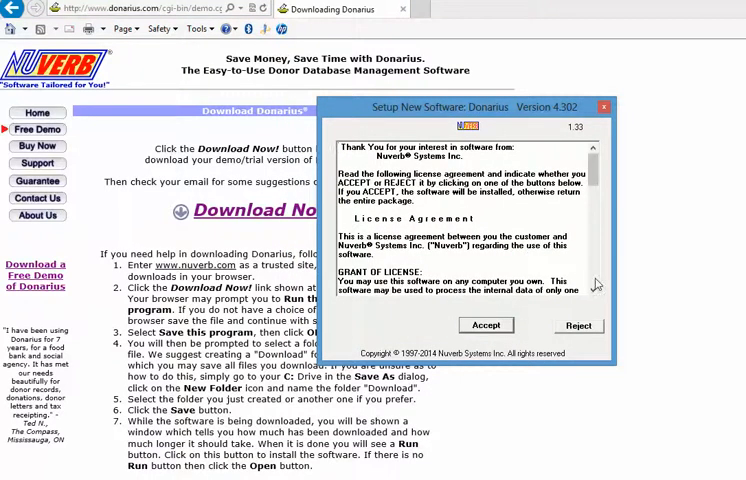
scroll("down", 3)
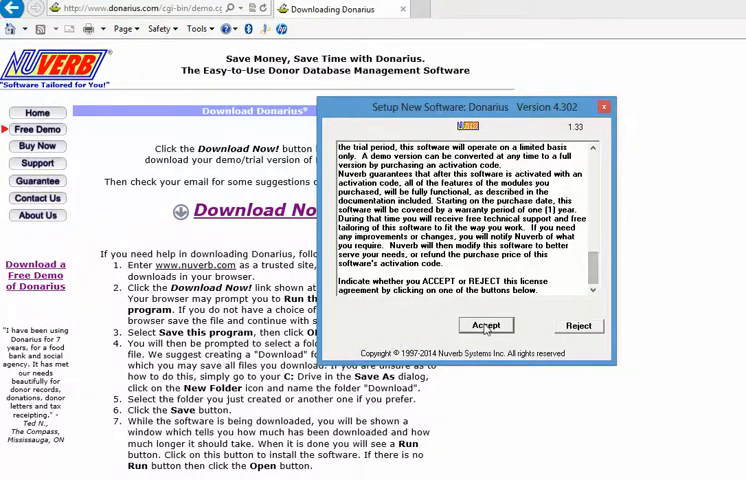
left_click(486, 325)
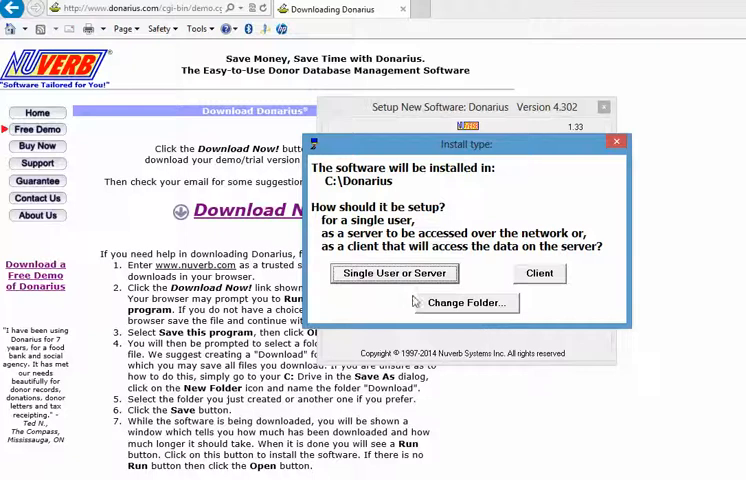
left_click(393, 273)
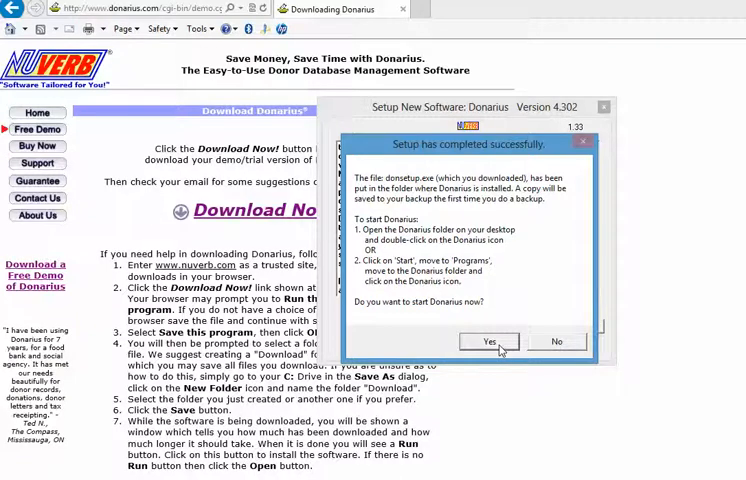
Start Donarius and step through the wizard with Church kind and numbered envelopes Yes.
left_click(489, 341)
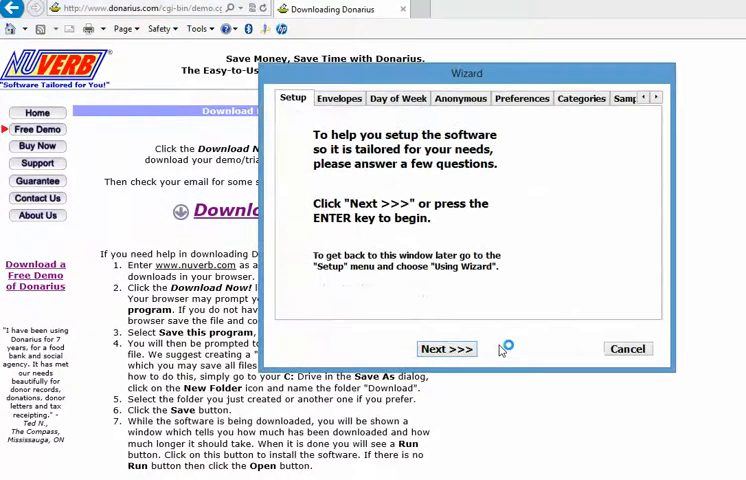
mouse_move(475, 255)
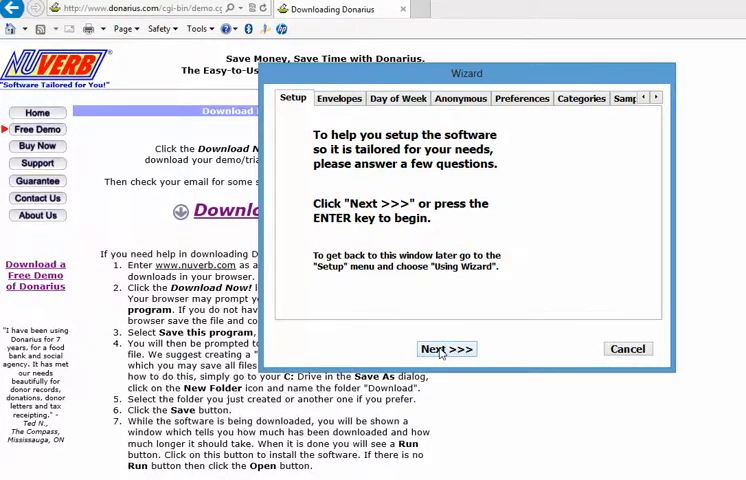
left_click(446, 348)
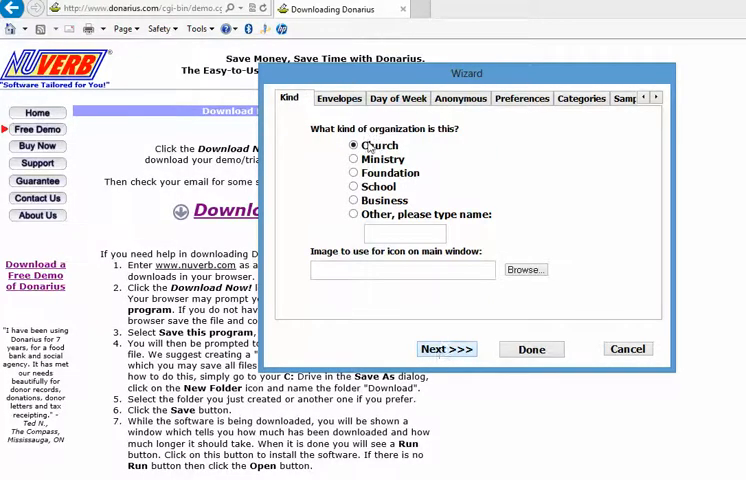
left_click(353, 145)
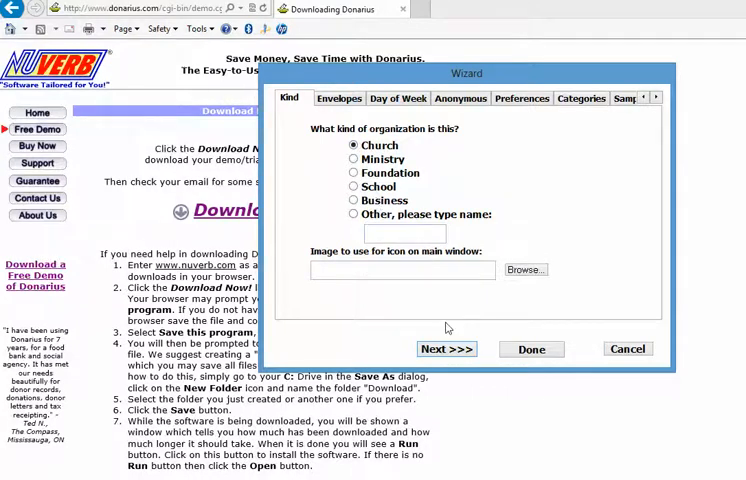
left_click(446, 349)
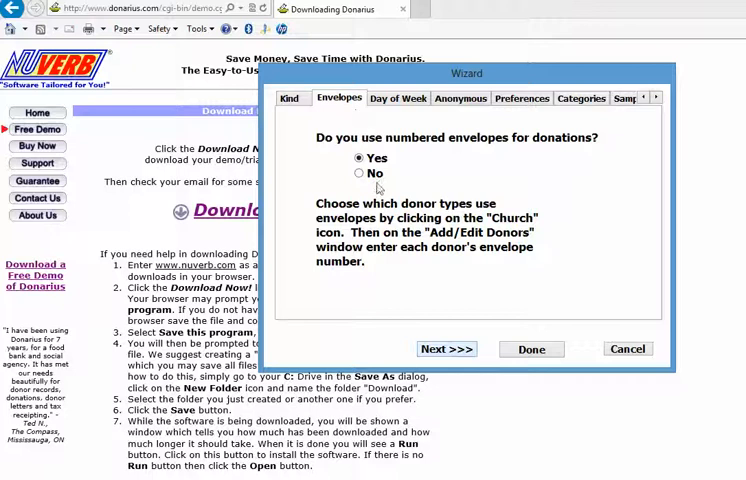
left_click(446, 349)
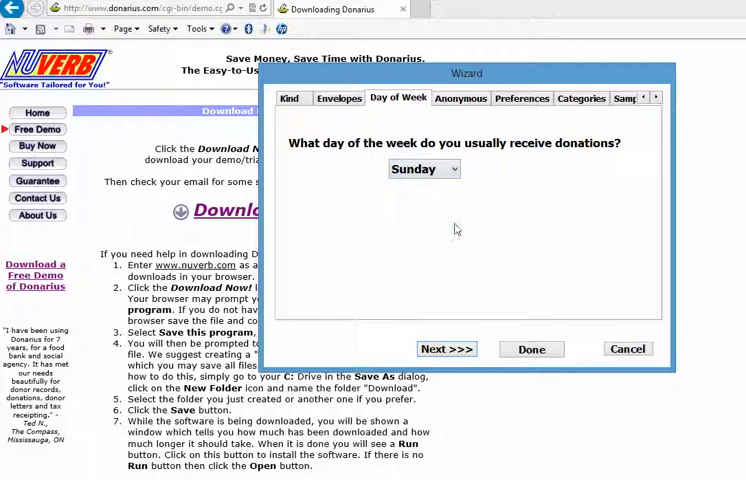
Keep Sunday as donation day and record anonymous donations as 'Loose Offering'.
left_click(446, 349)
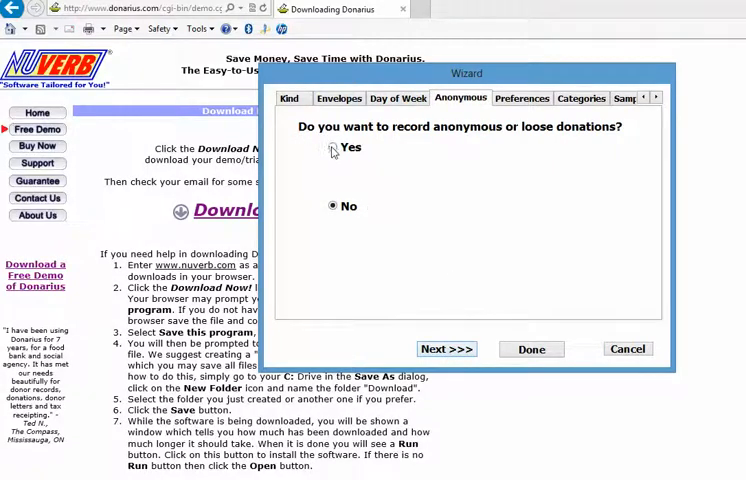
left_click(332, 148)
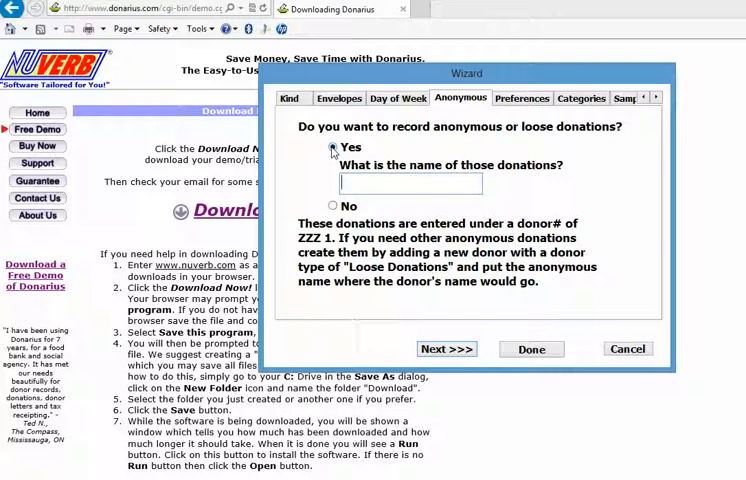
type("Loose Offer")
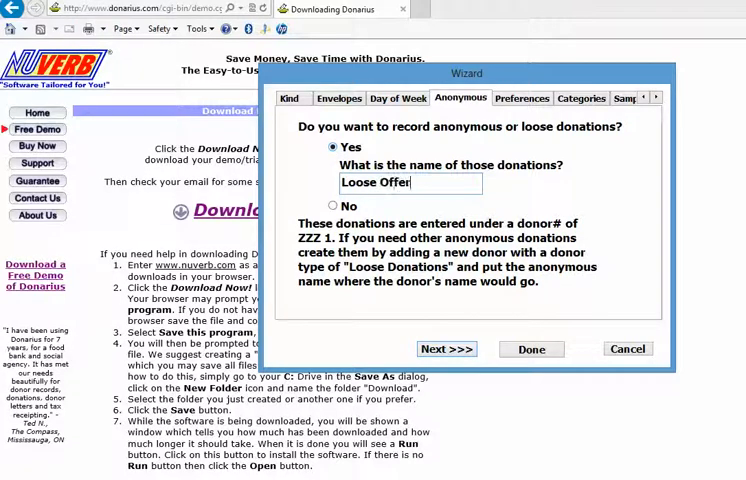
type("ing")
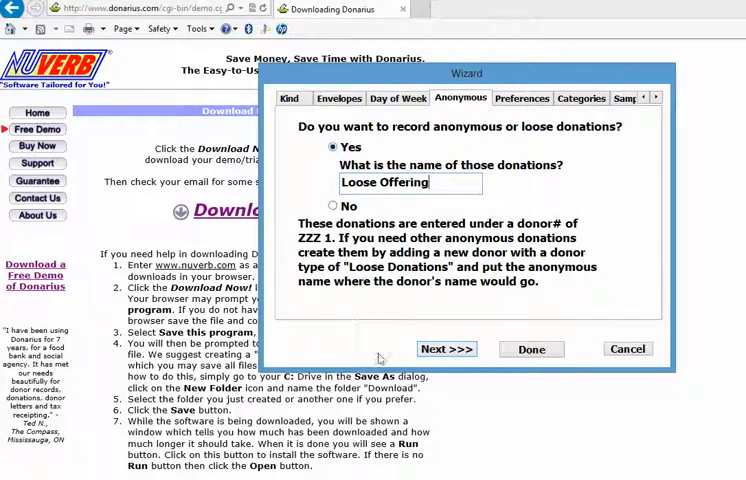
left_click(446, 349)
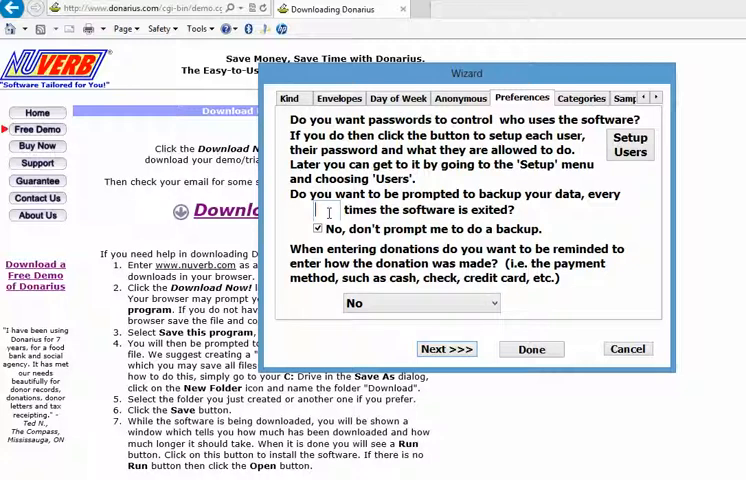
Set the backup prompt frequency to every 4 exits.
type("4")
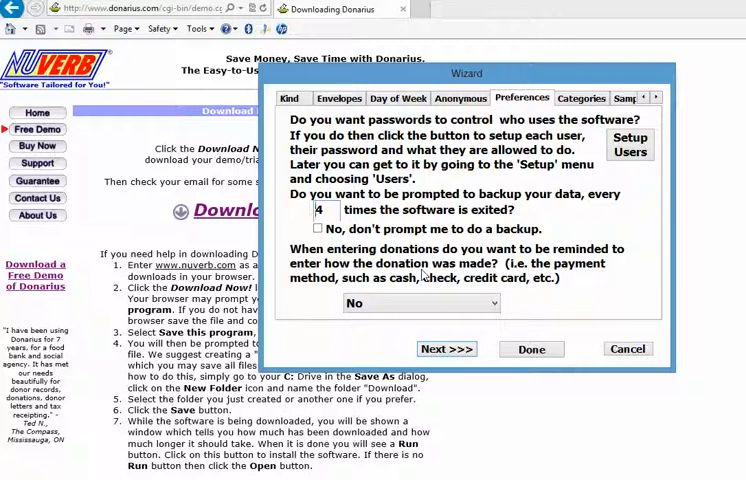
mouse_move(445, 287)
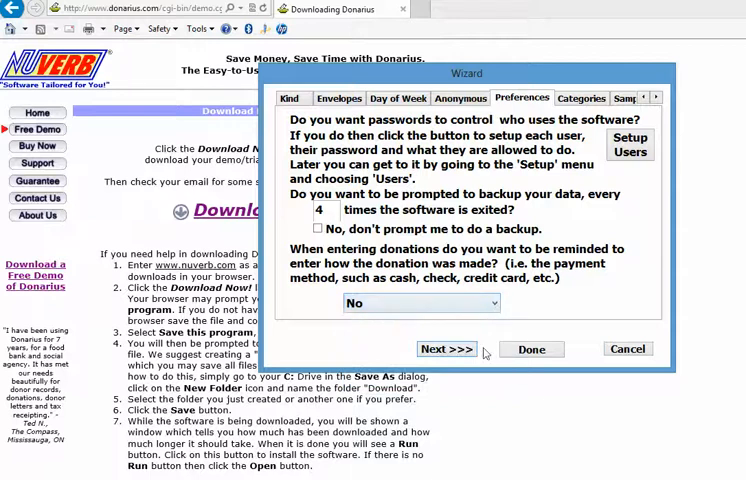
Accept the preferences and the default donation categories.
left_click(446, 349)
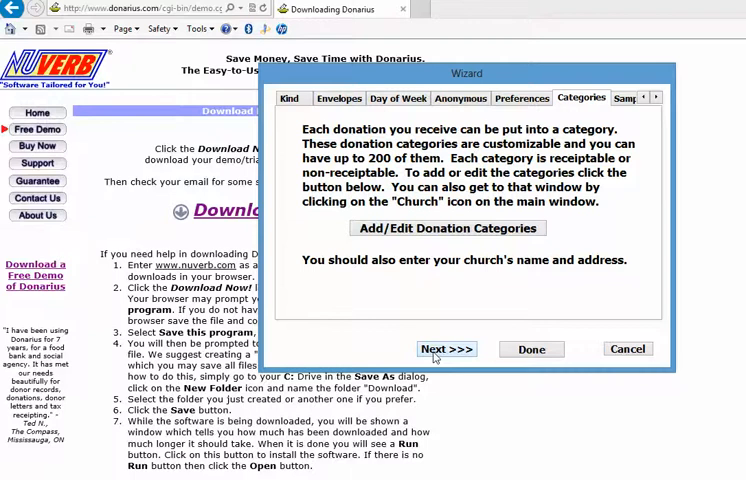
left_click(446, 349)
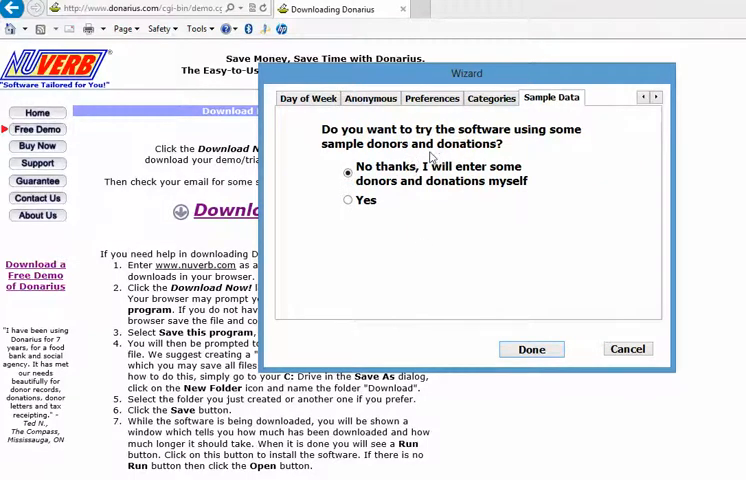
mouse_move(512, 190)
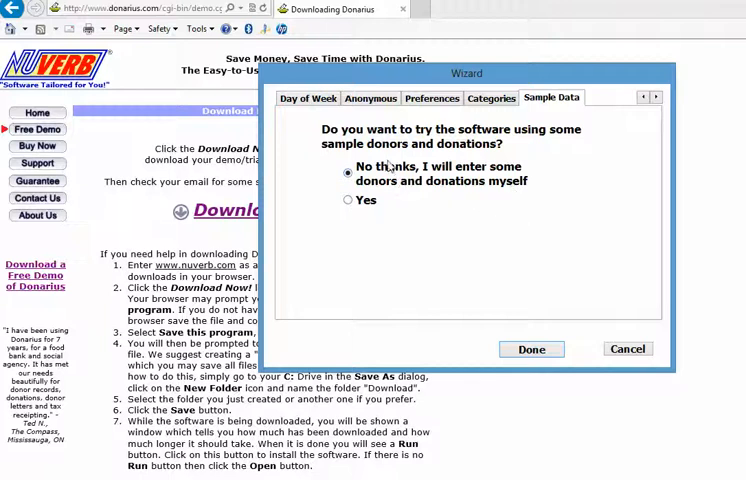
mouse_move(448, 250)
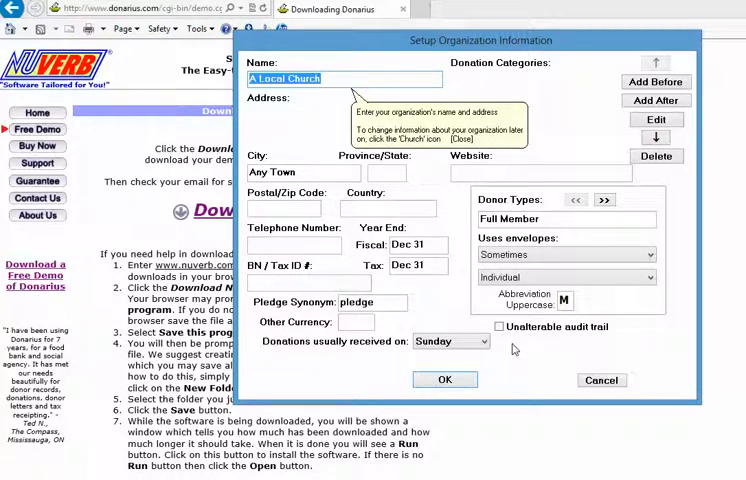
Enter ABC Community Church with state NY and postal code 14001.
type("ABC C")
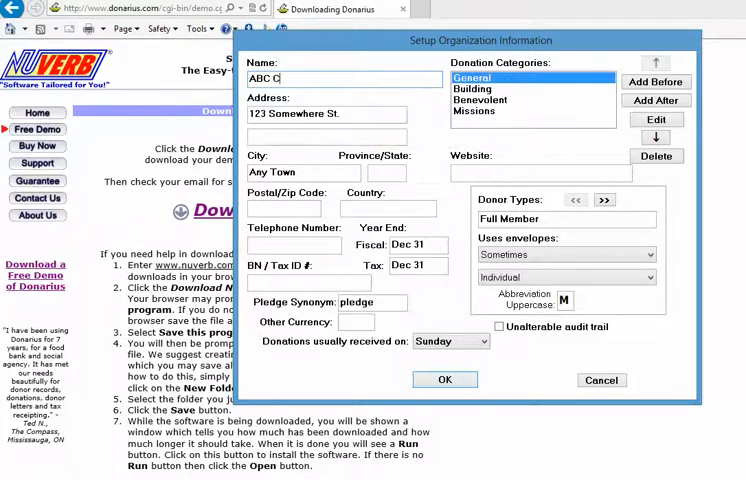
type("ommi")
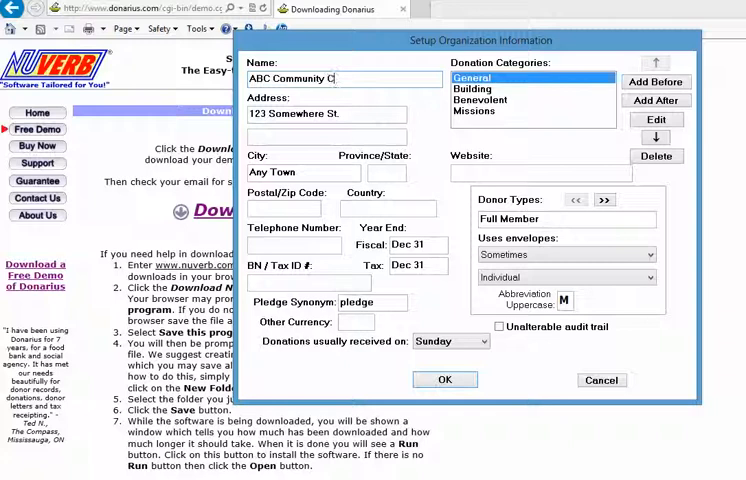
type("hurch")
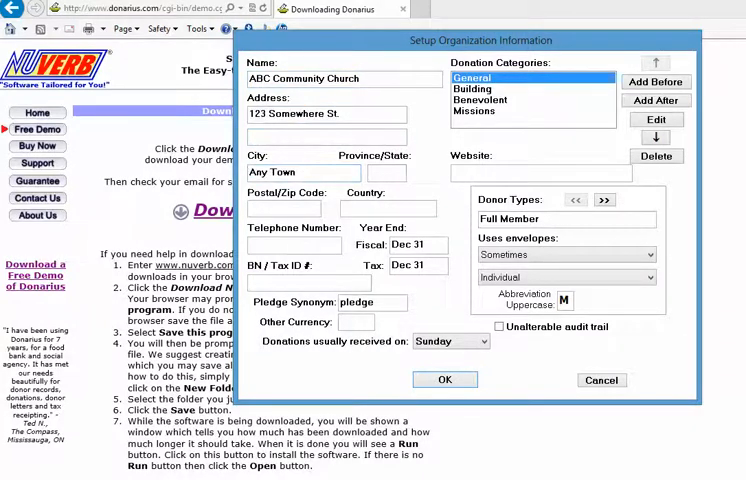
type("NY")
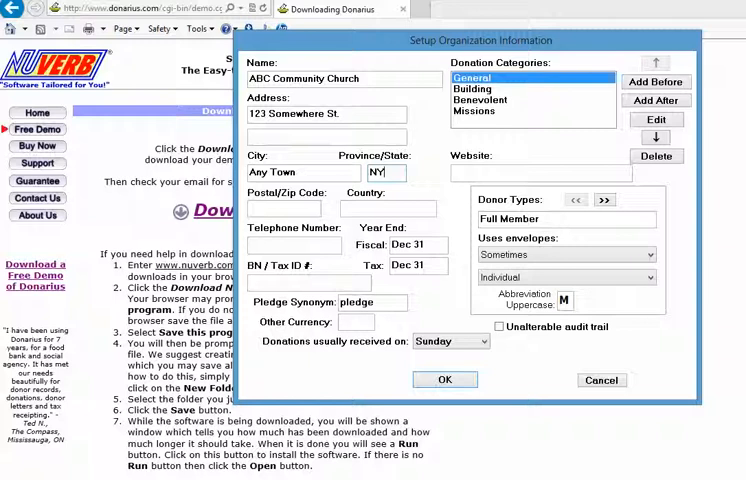
type("14001")
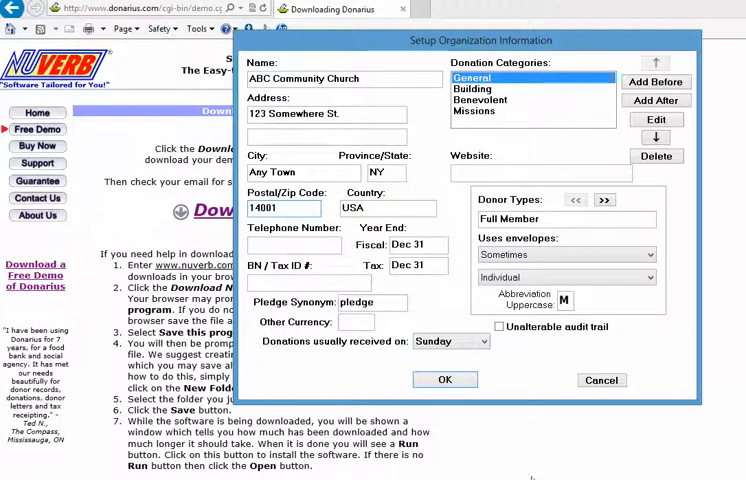
mouse_move(705, 472)
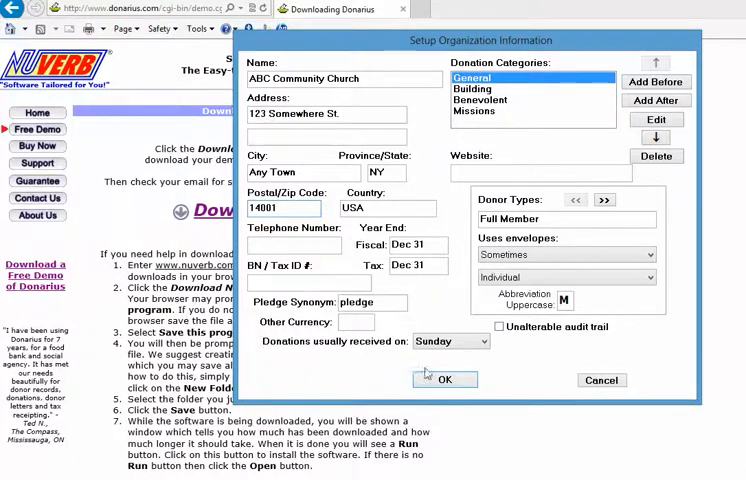
Review the available donor types and save the organization information.
left_click(445, 380)
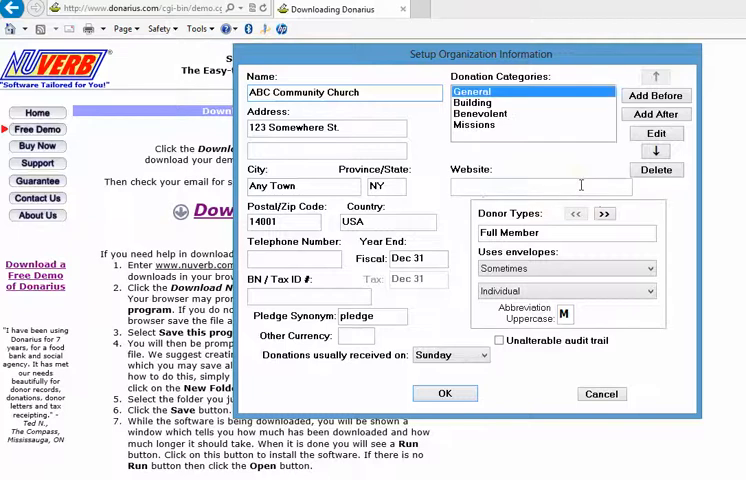
left_click(604, 213)
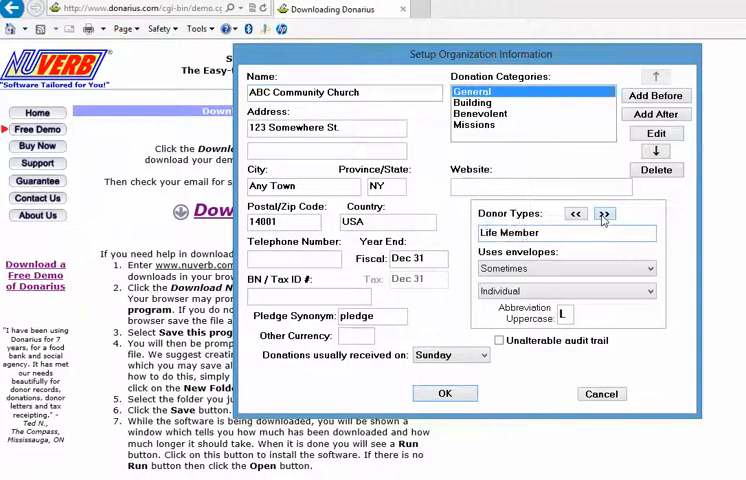
left_click(604, 213)
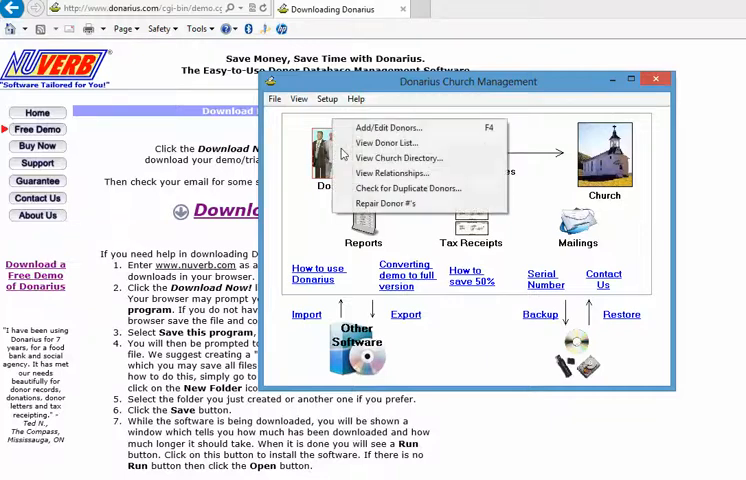
Add donor John Doe as a Full Member.
left_click(387, 127)
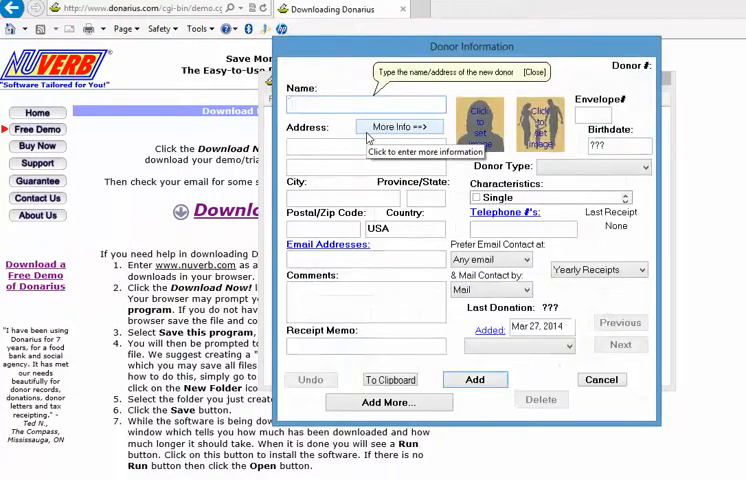
type("jo")
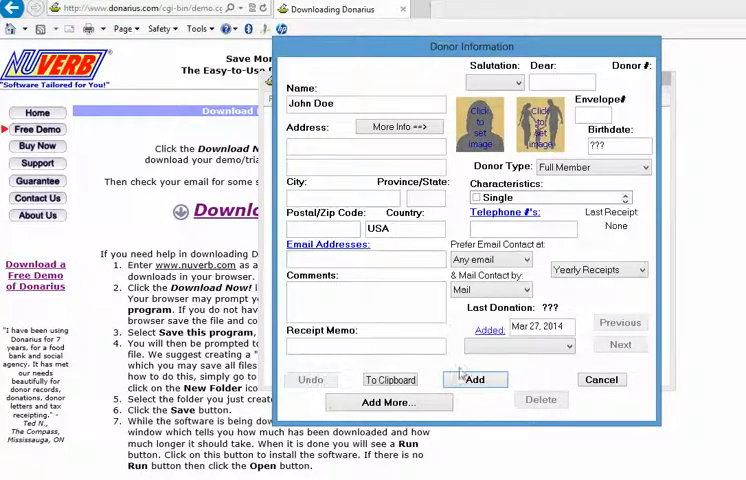
left_click(474, 379)
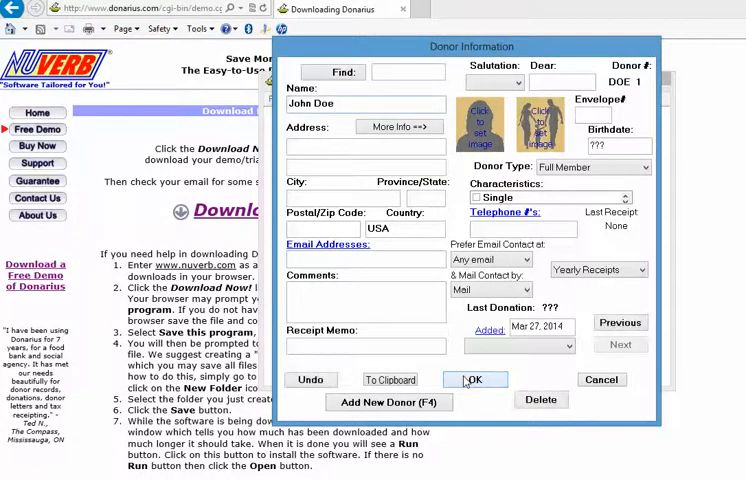
Add donor Jane Smith as a Visitor and close the donor form.
left_click(389, 402)
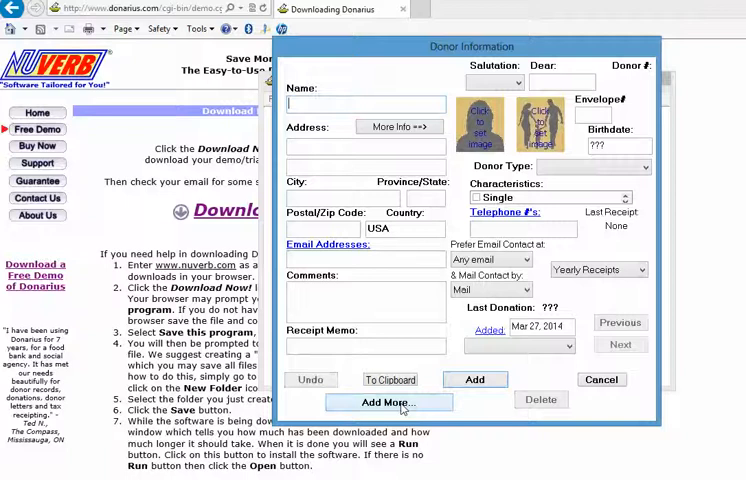
type("J")
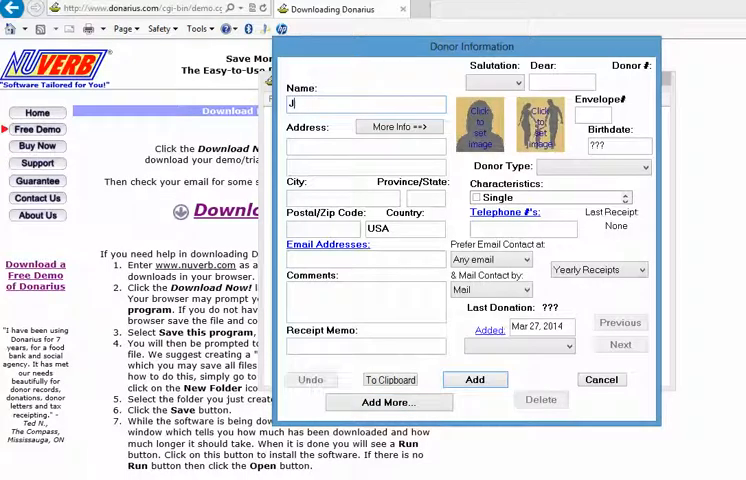
type("ane Smith")
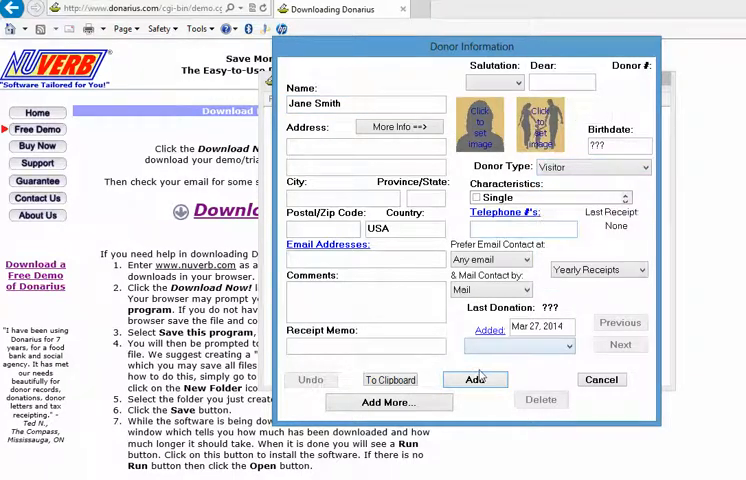
left_click(475, 379)
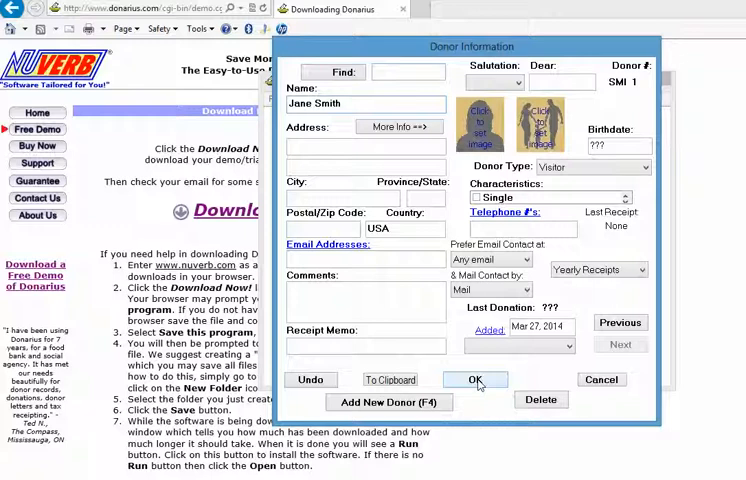
left_click(477, 379)
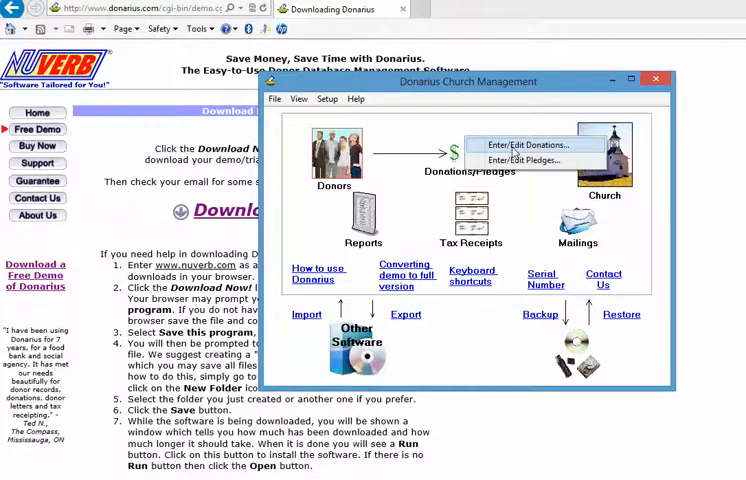
Record a 25.00 General donation for DOE 1 and a 40.00 Building donation for SMI 1.
left_click(530, 145)
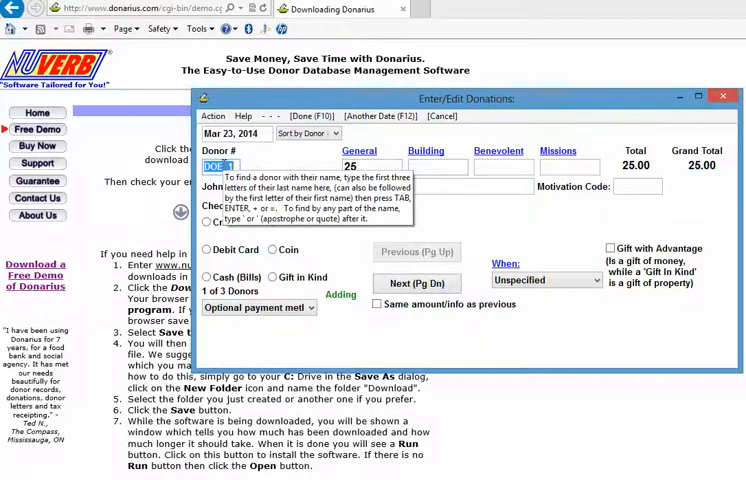
type("SMI")
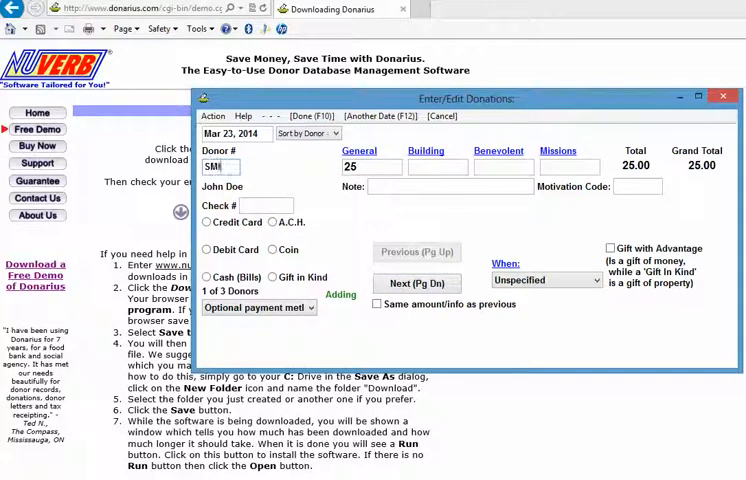
left_click(416, 283)
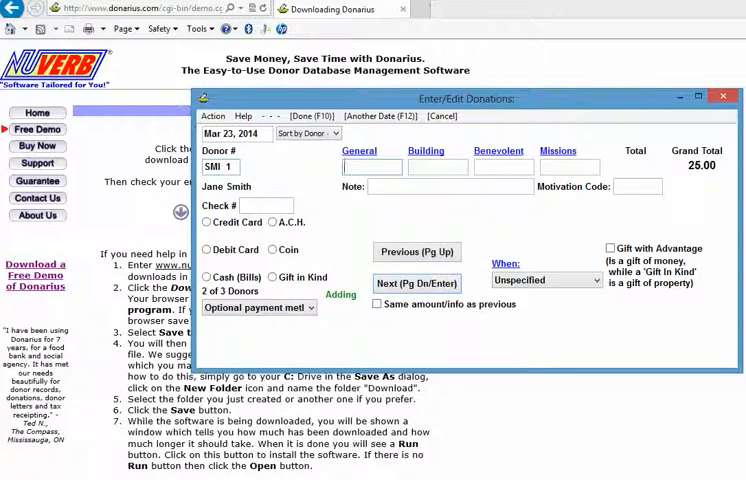
type("40")
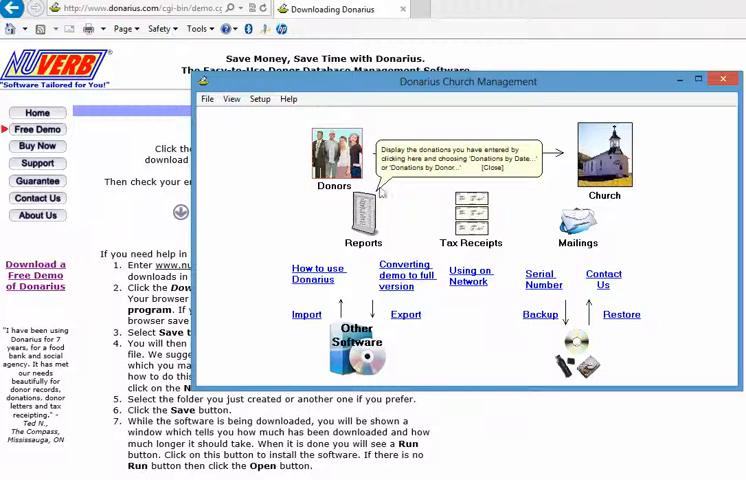
mouse_move(367, 220)
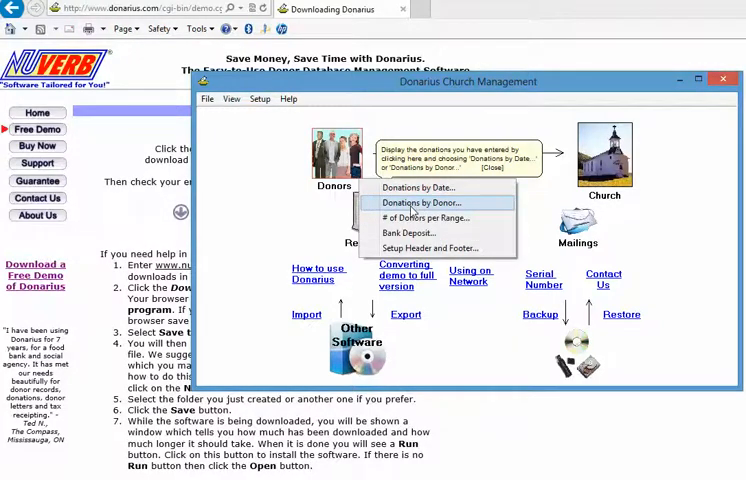
Generate the Donations by Donor report: John Doe $25.00, Jane Smith $40.00, total $65.00.
left_click(421, 201)
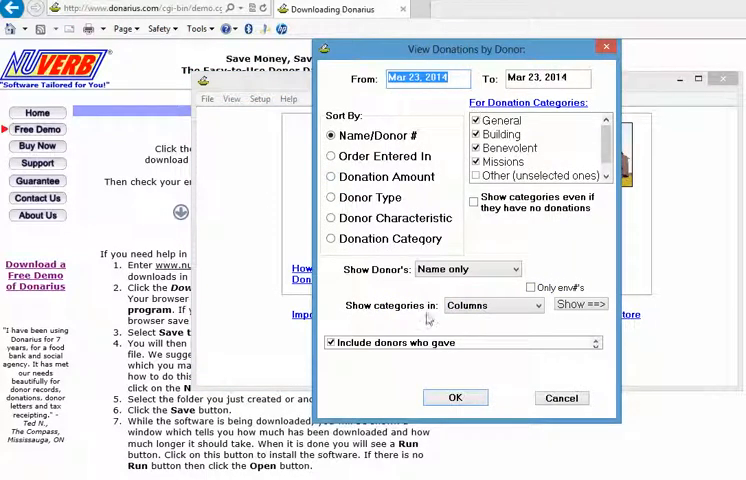
left_click(455, 397)
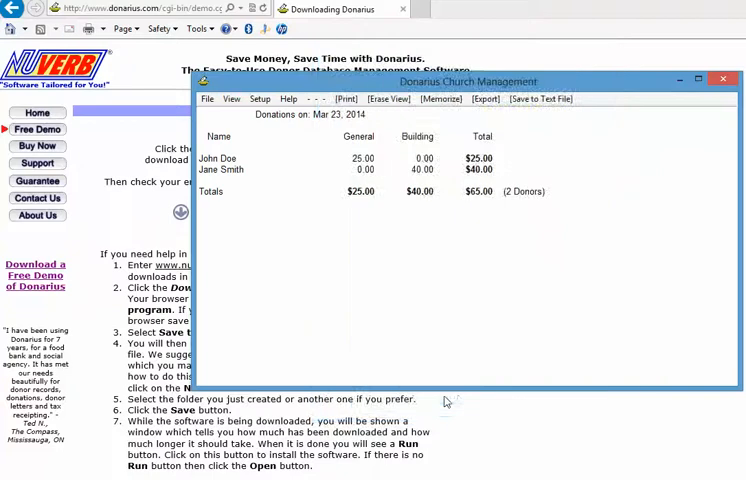
mouse_move(247, 158)
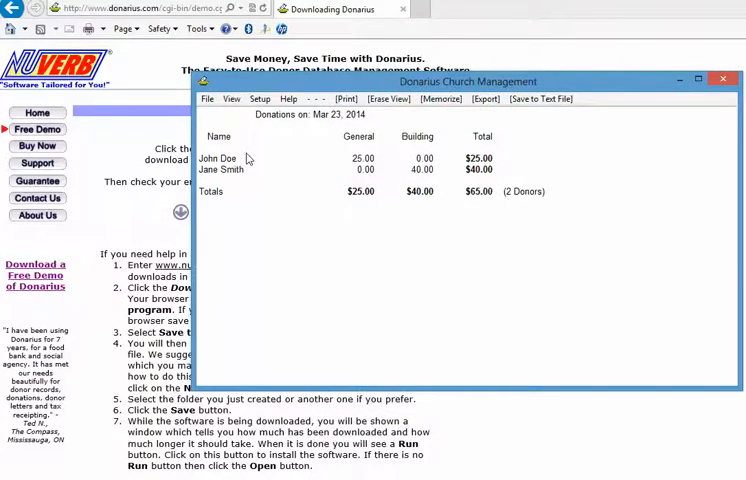